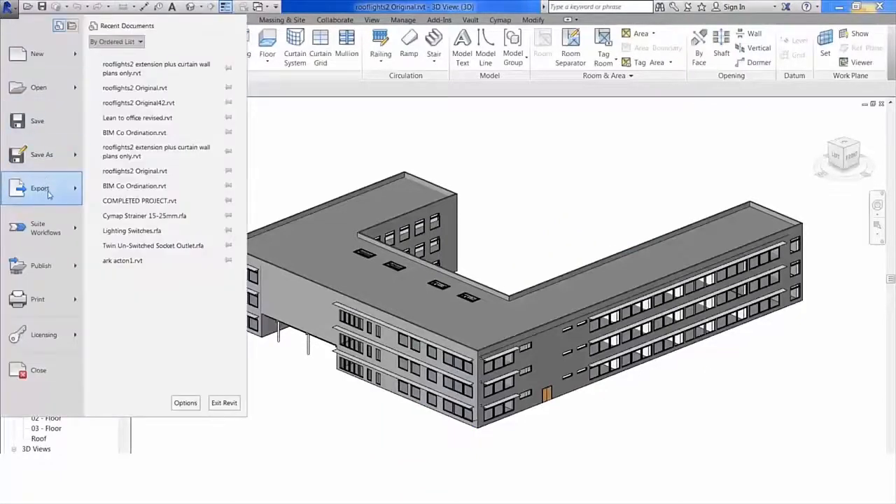
- Start the gbXML export from Revit's application menu for the School or University building
click(40, 188)
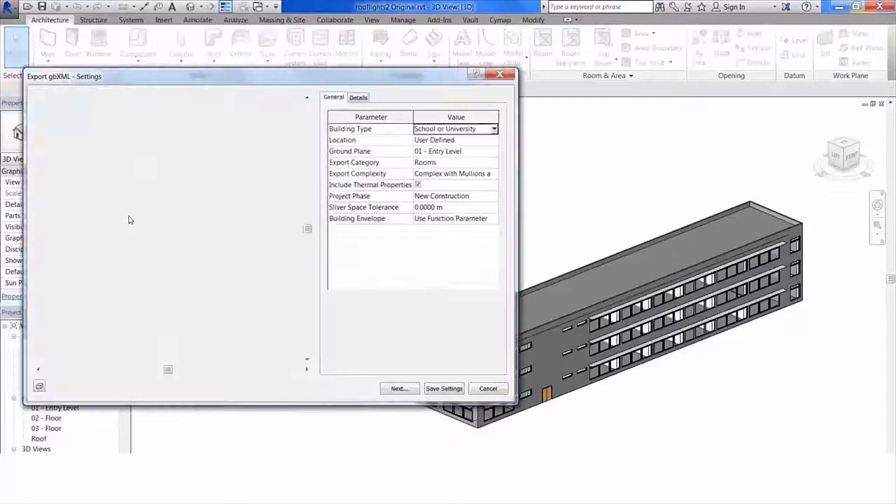
click(359, 98)
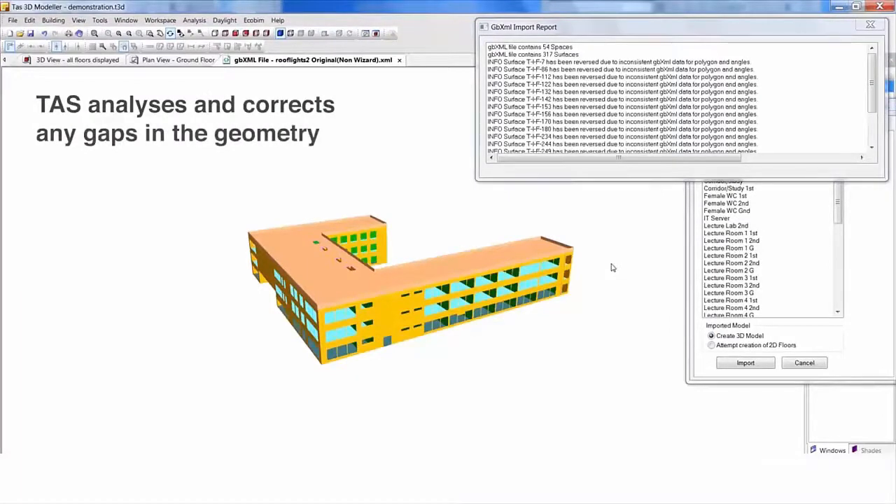
mouse_move(675, 285)
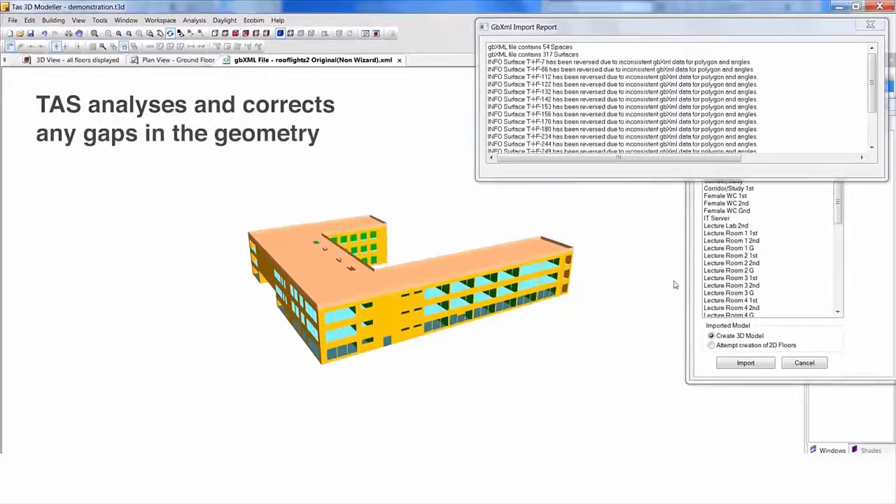
- Import the gbXML building into TAS 3D Modeller and review the reversed-surfaces report
click(745, 362)
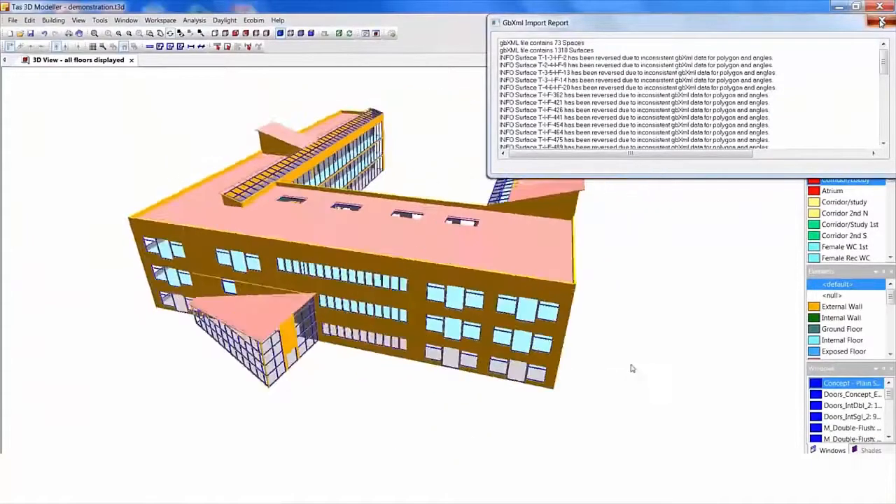
- Bring the revised 73-space gbXML model into TAS 3D Modeller and review its zones
click(882, 23)
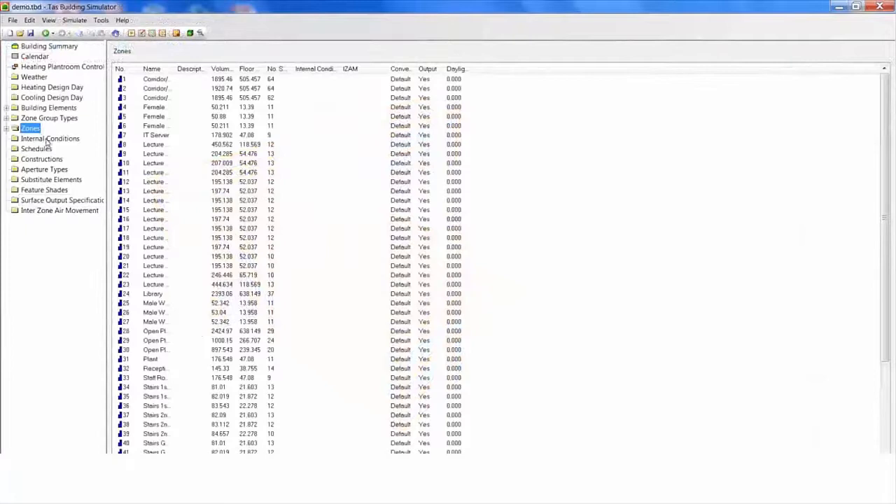
mouse_move(35, 61)
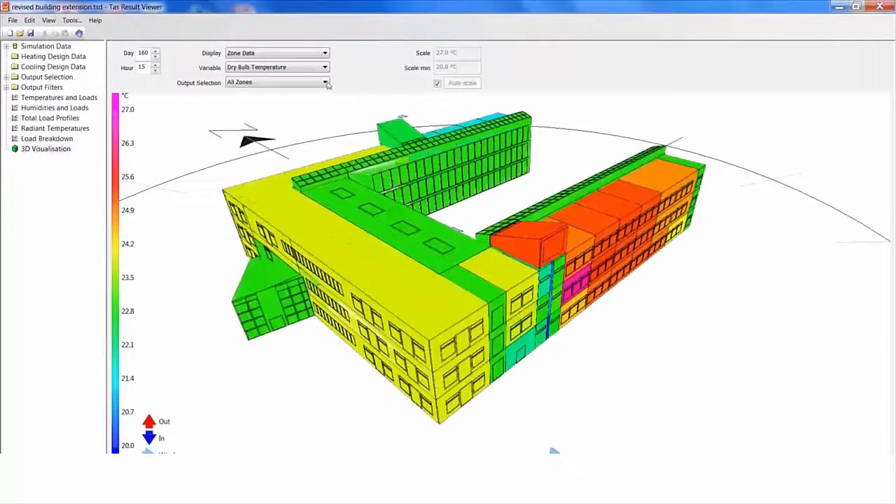
- Show the simulated zones coloured by dry bulb temperature in the Tas Result Viewer
click(325, 67)
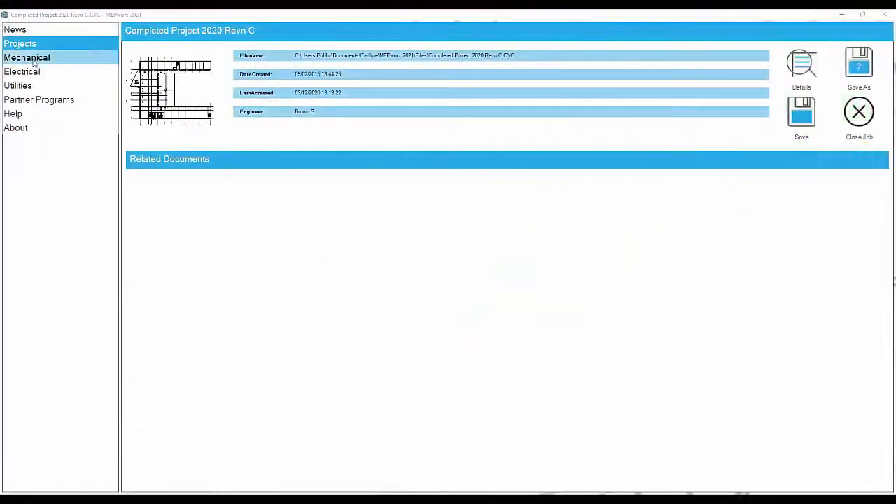
- Finish the Mechanical gbXML room import, view the plan and start the Global Room Editor for 73 rooms
click(28, 57)
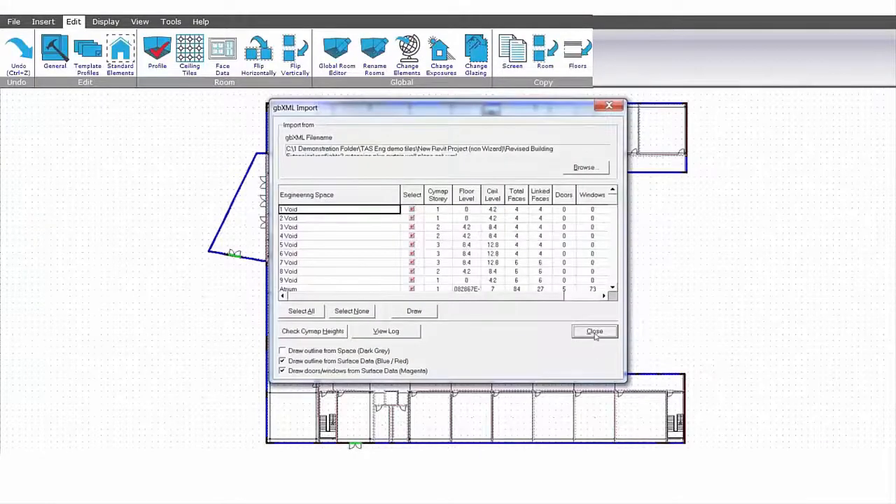
click(594, 330)
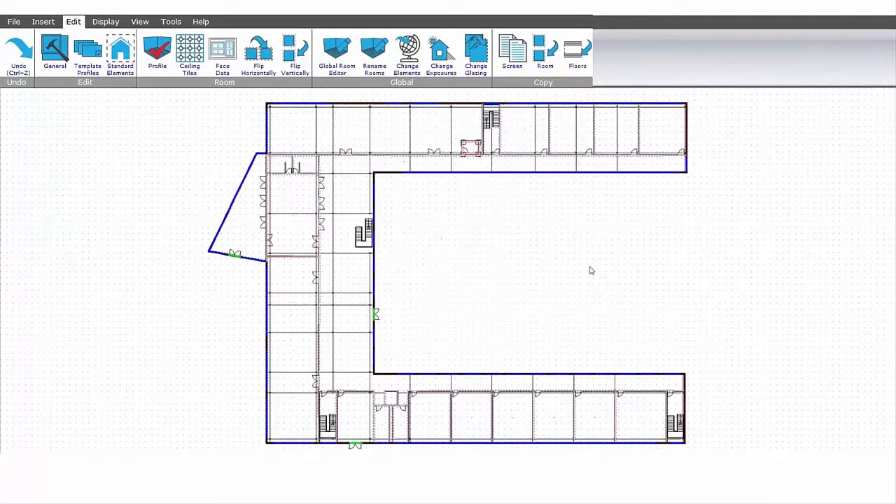
click(336, 53)
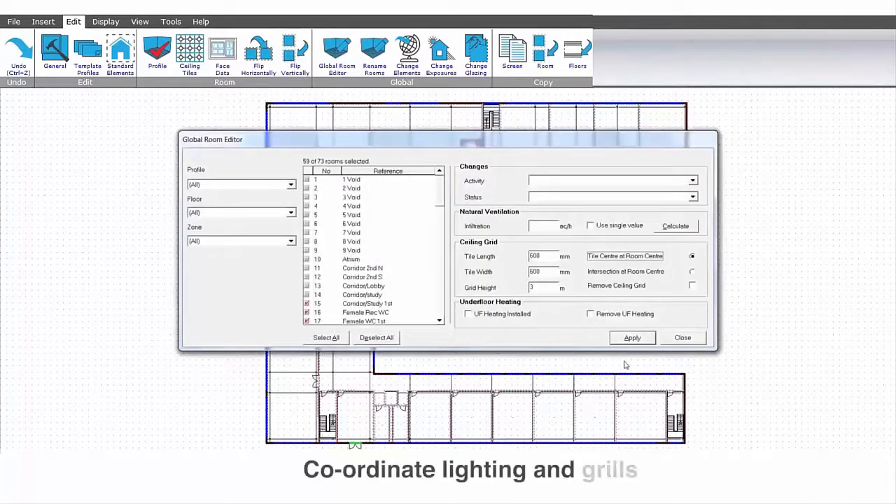
- Apply a 600 by 600 mm ceiling grid centred on each room, updating 59 rooms
click(632, 337)
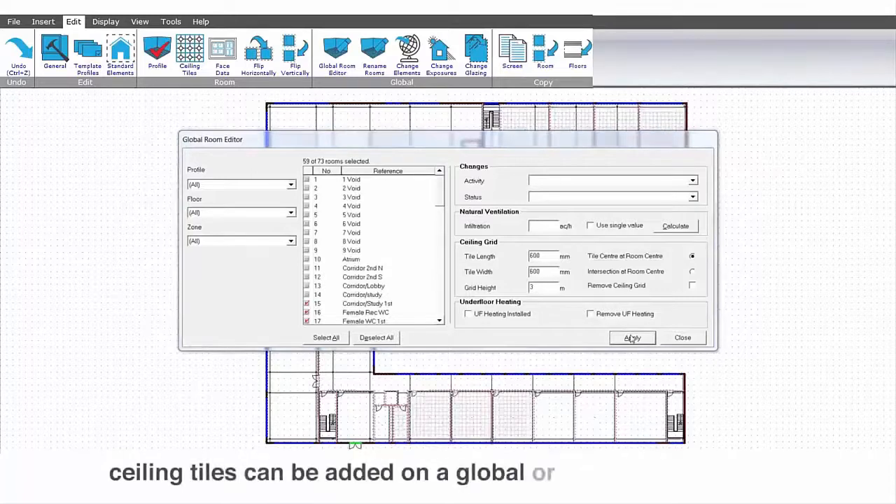
click(632, 338)
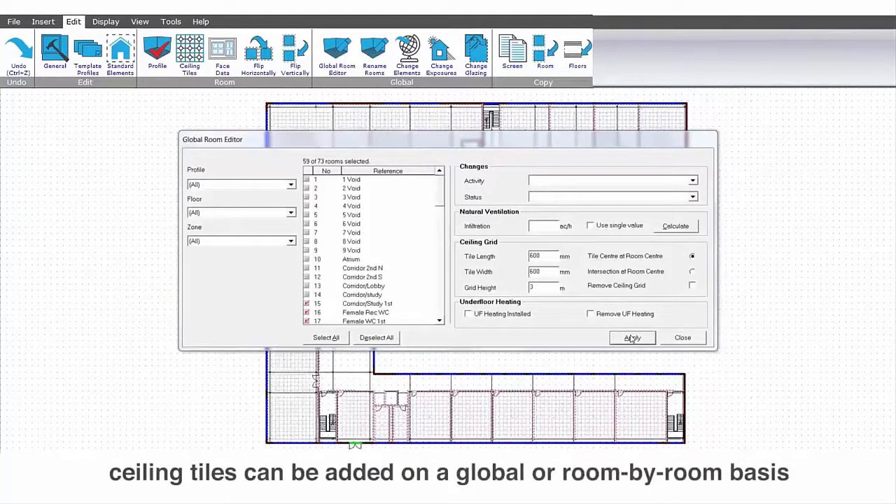
click(631, 338)
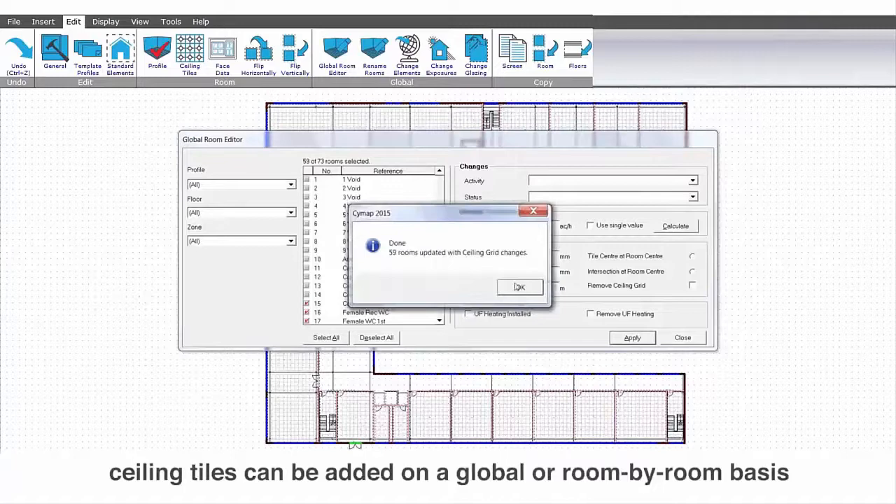
click(520, 287)
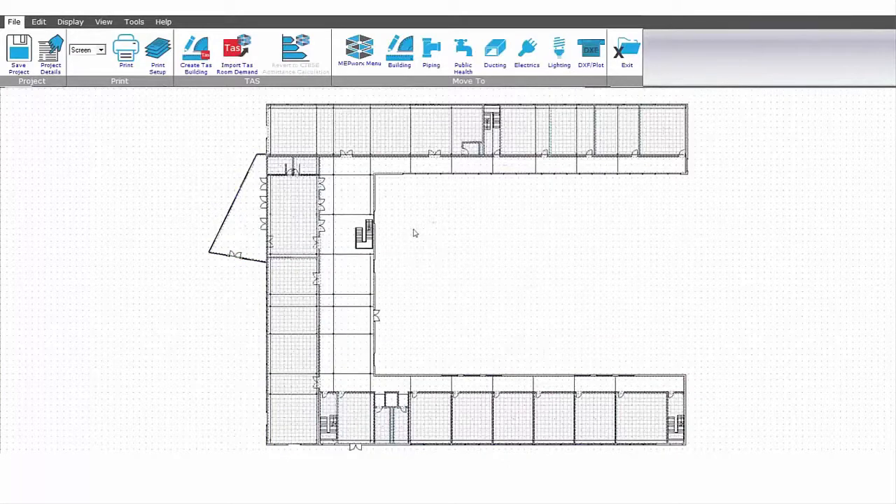
- Preview and import the TAS room heating and cooling loads for every room
click(237, 53)
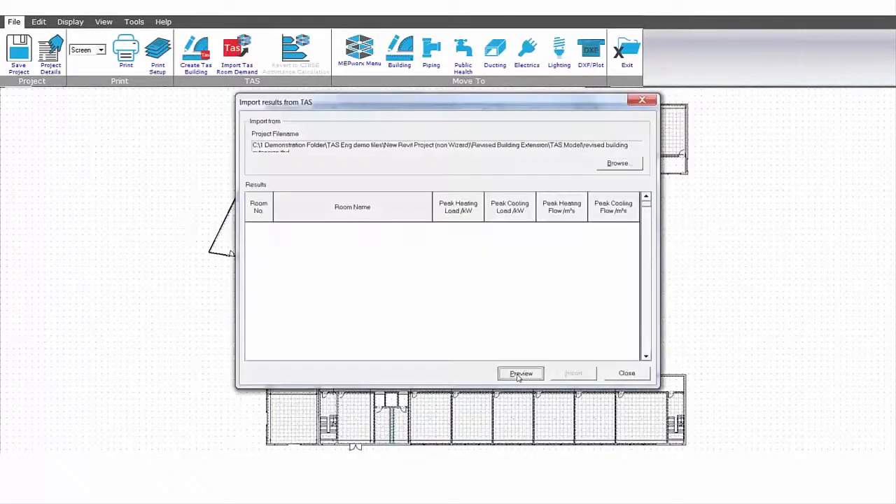
click(521, 373)
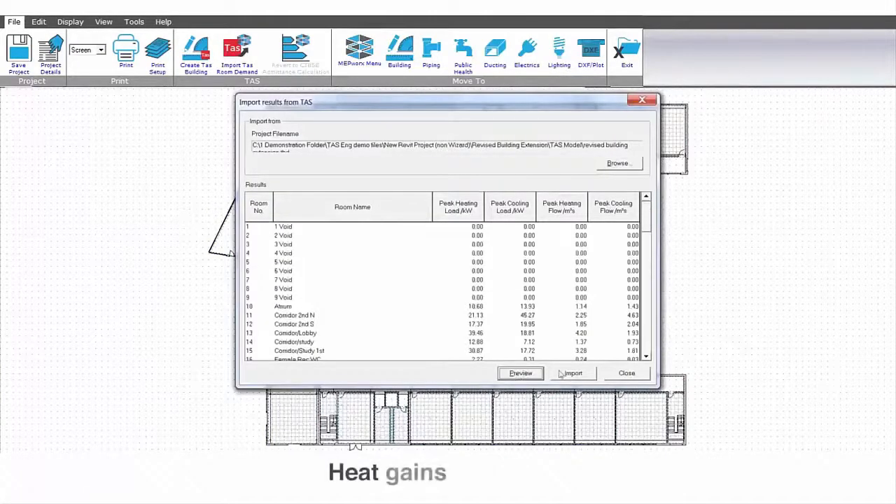
click(571, 373)
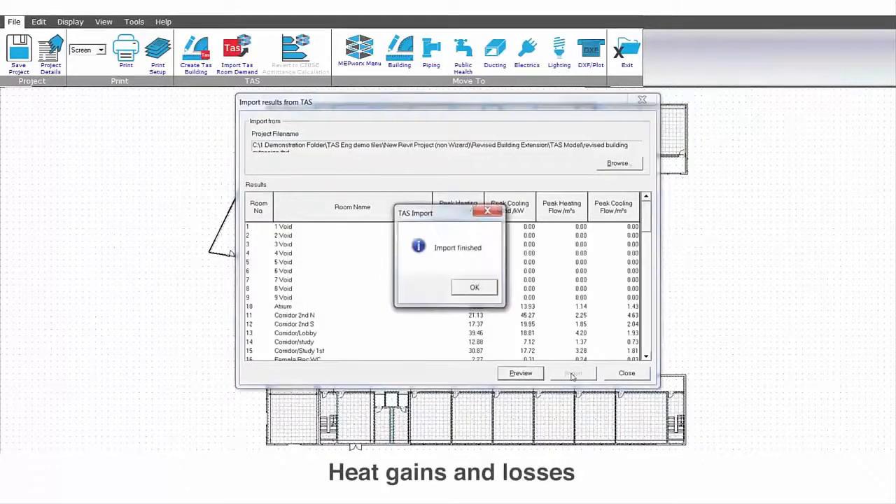
click(474, 288)
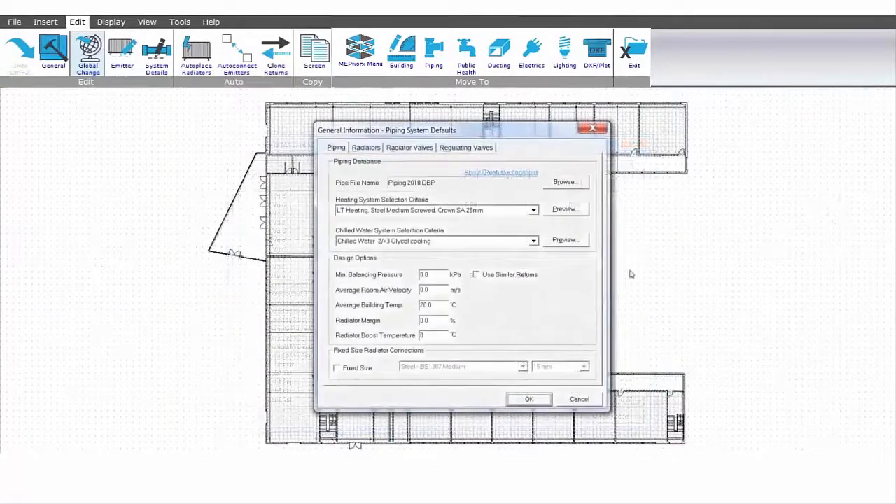
mouse_move(378, 314)
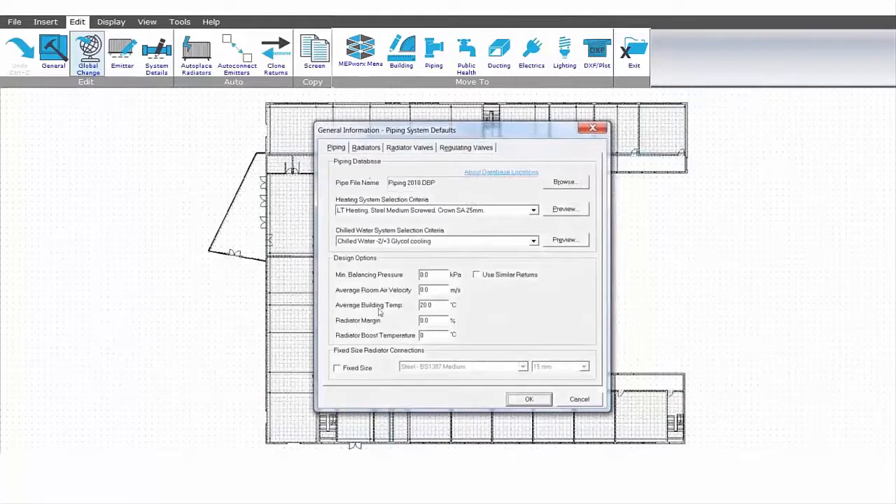
- Review the Radiators defaults, expanding Sterrad Best Sellers Panel x 1 from the Stelrad UK 2015 database
click(365, 147)
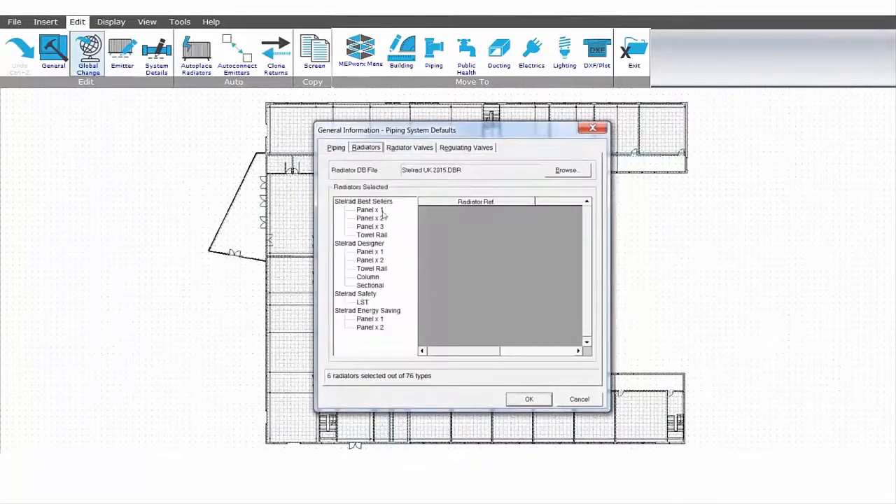
click(370, 210)
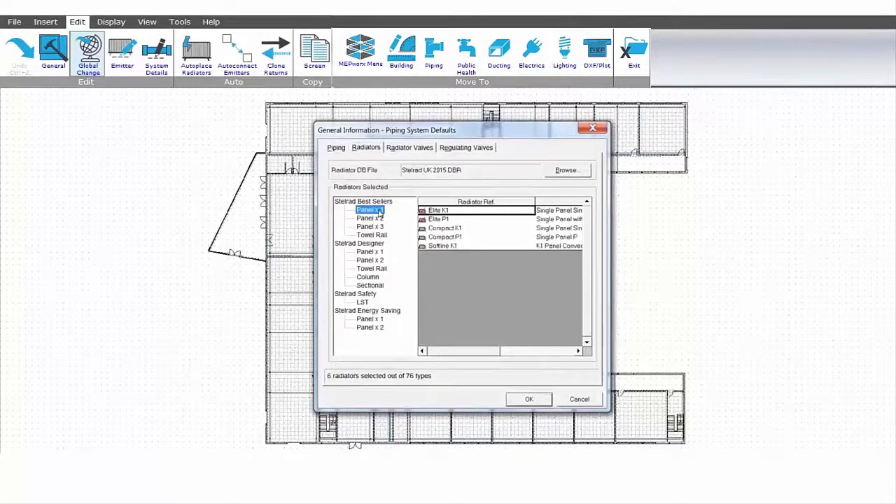
click(409, 147)
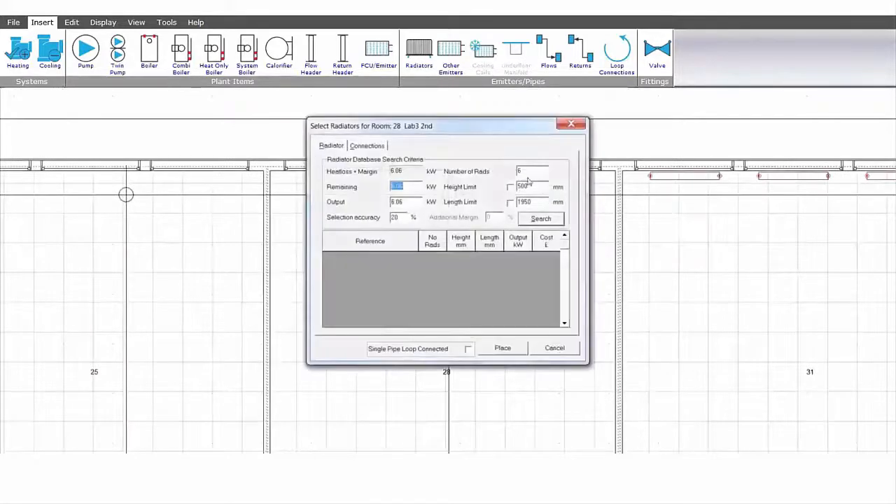
- Search for 3 radiators within 500 mm height for Room 28 Lab3 2nd and choose an option
text(3)
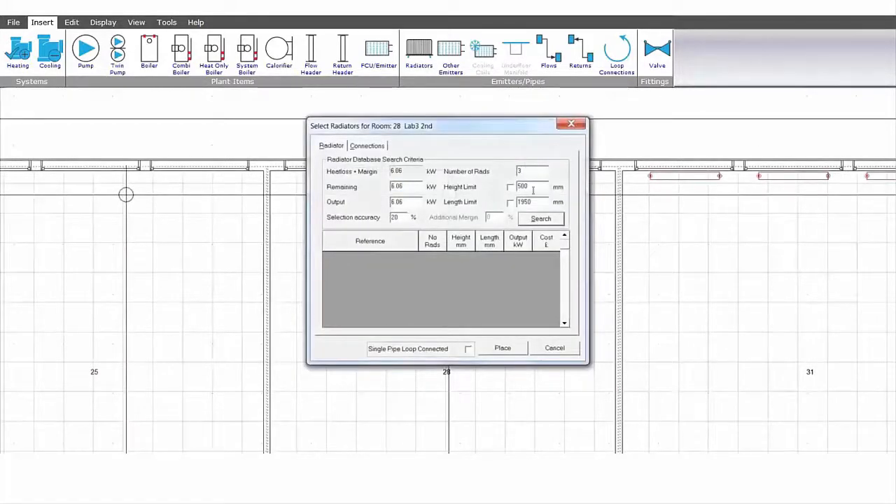
click(540, 219)
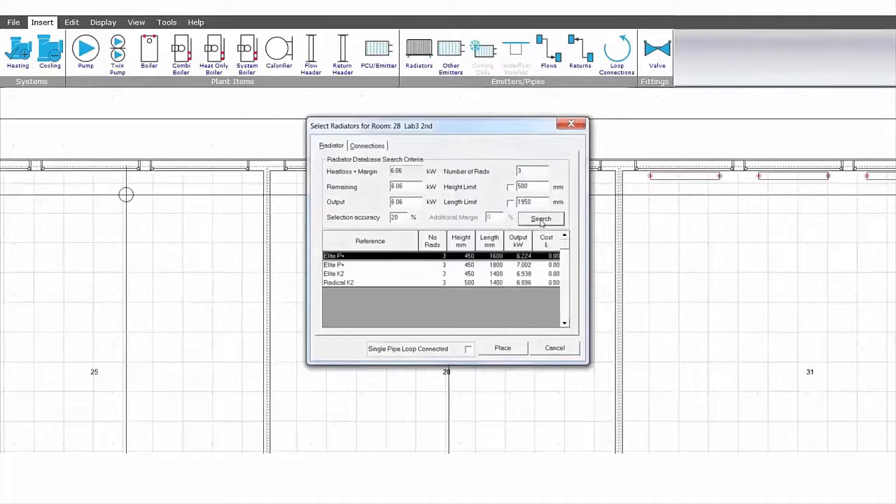
click(502, 347)
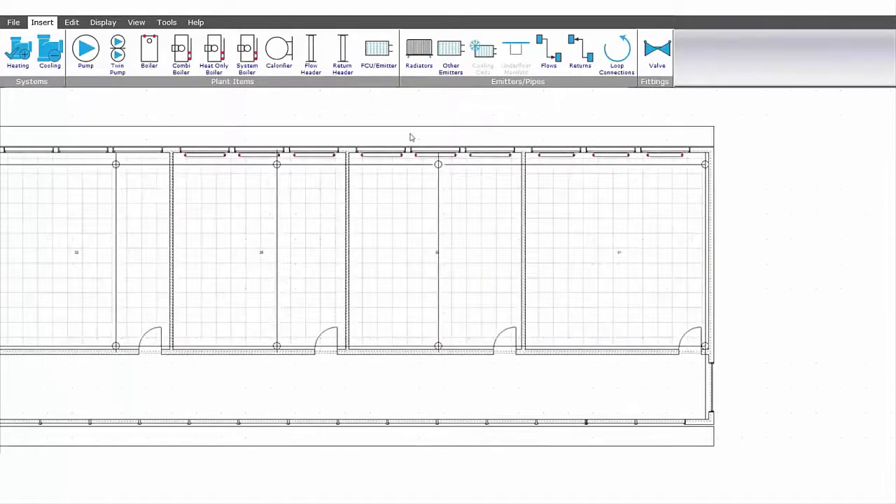
- Route flow and return pipe runs from the radiators down a level, sized at 32 mm and 0.49 m/s
click(644, 156)
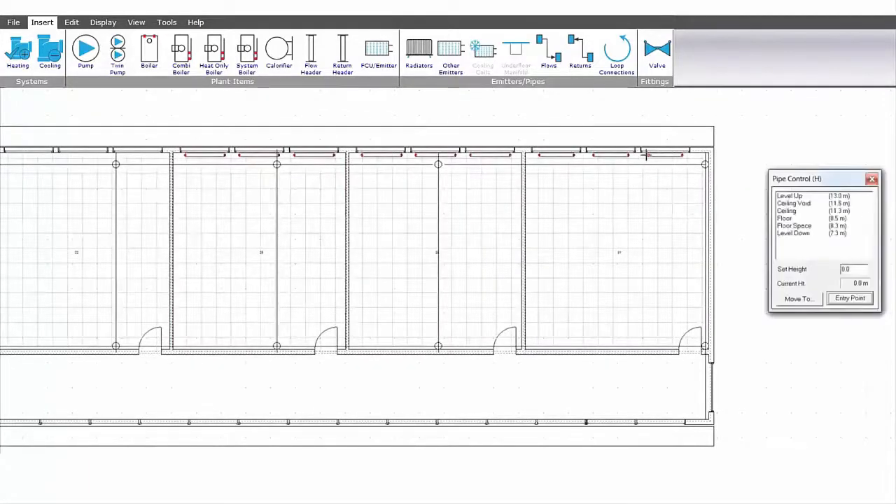
click(792, 219)
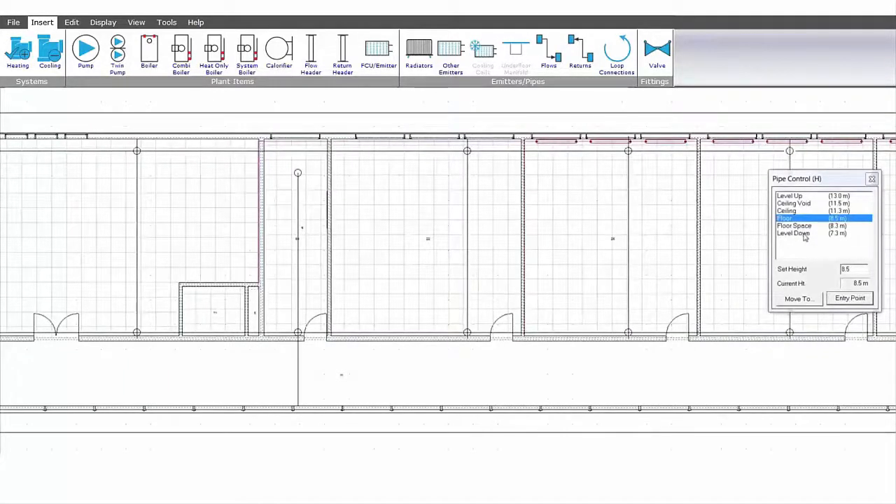
click(795, 232)
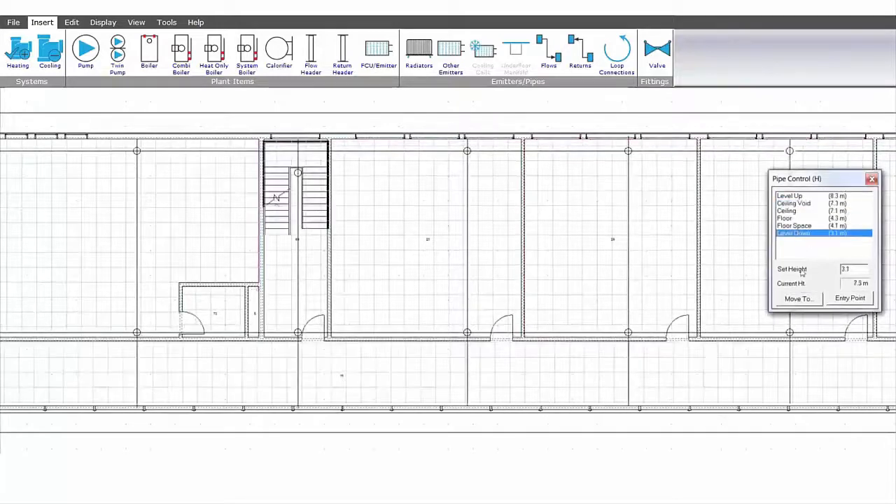
click(794, 203)
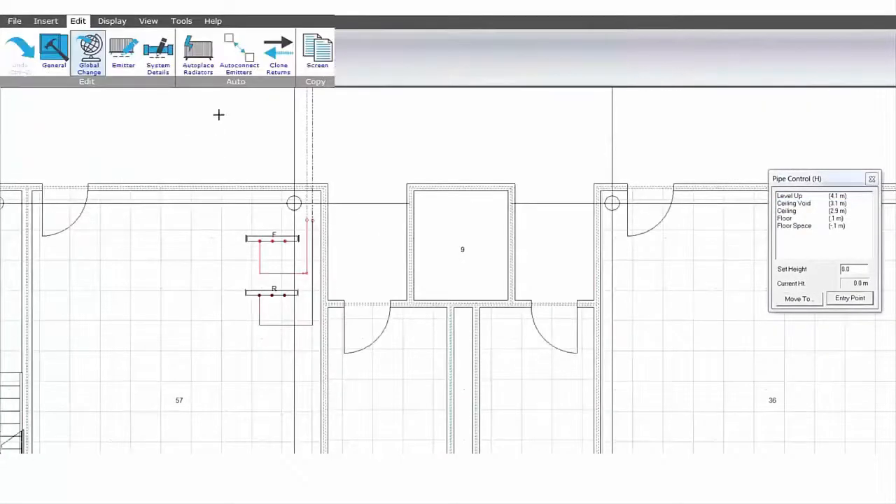
click(239, 53)
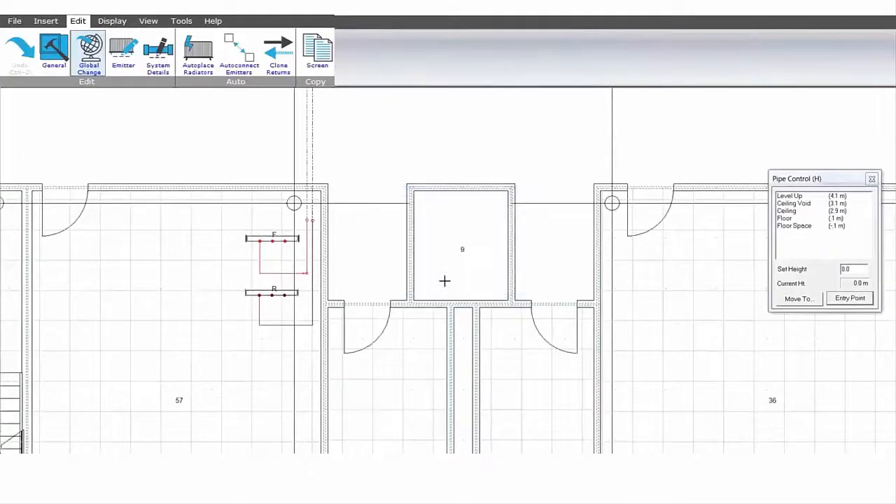
click(104, 21)
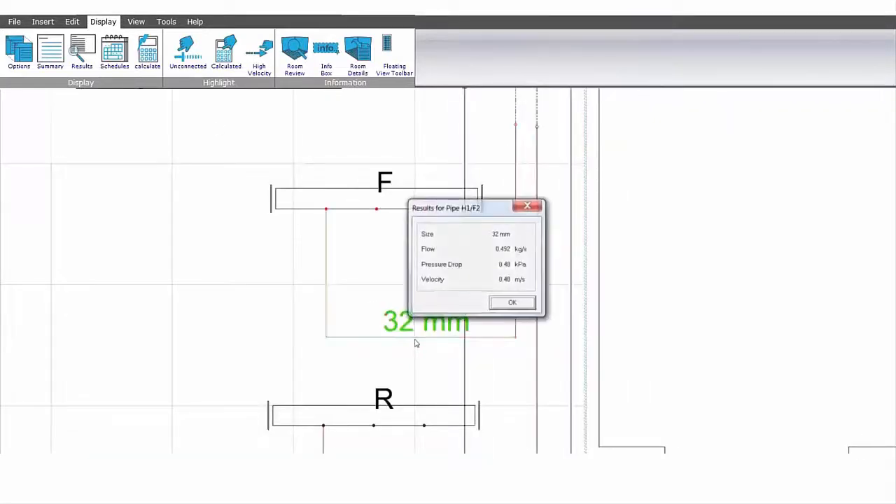
- Review the whole-system Summary results, insert a twin pump, then load the completed project's Ducting layout
click(513, 303)
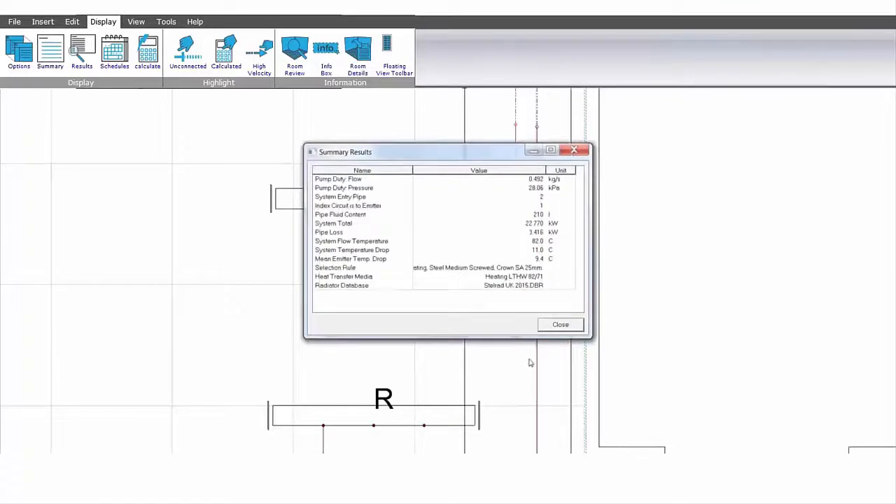
click(561, 325)
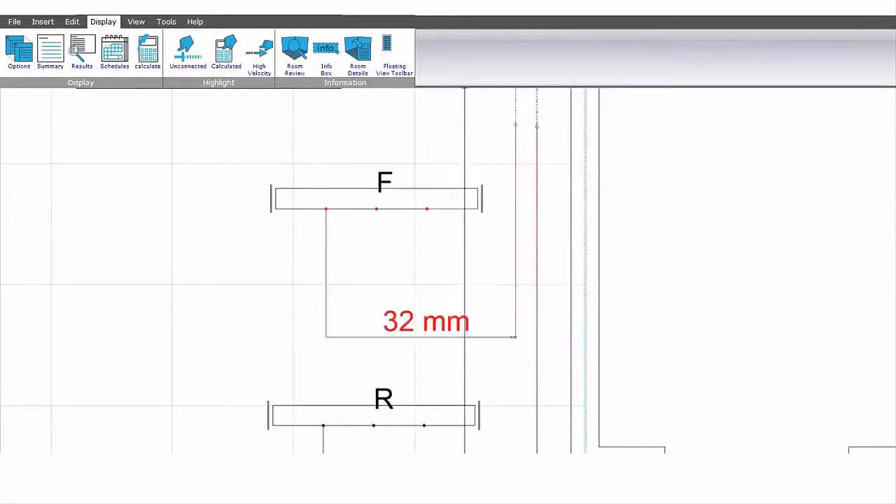
click(114, 54)
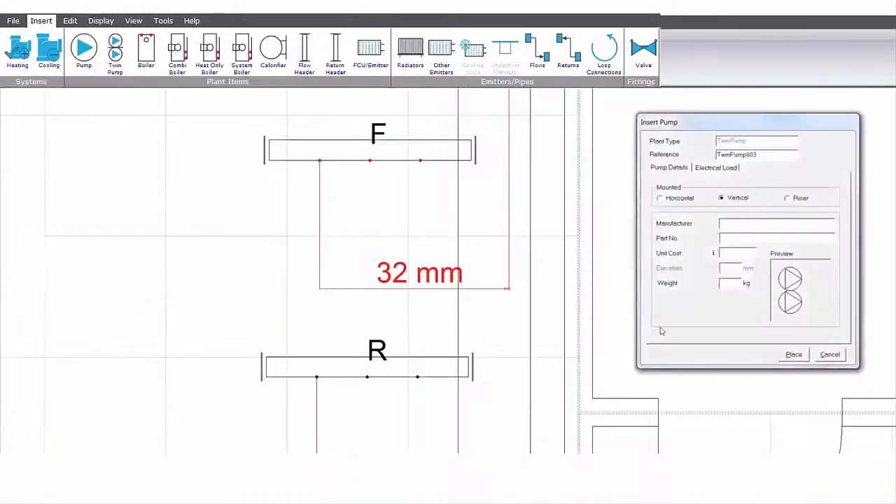
mouse_move(700, 319)
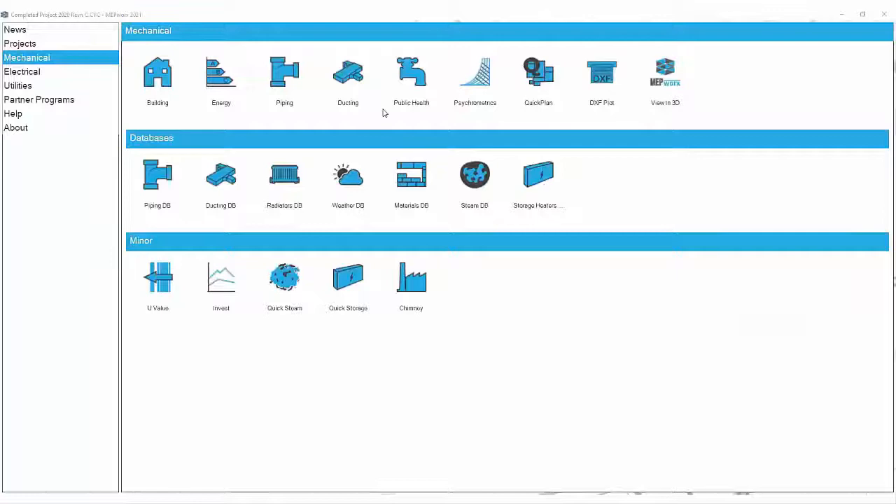
click(348, 77)
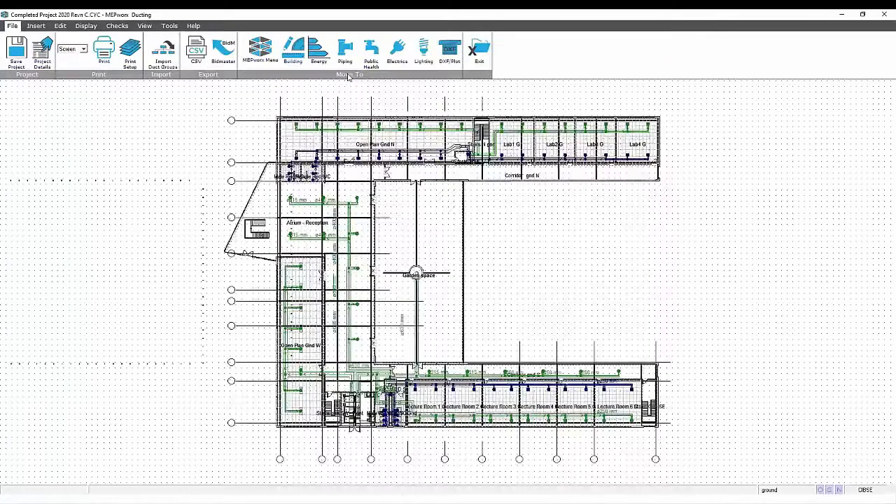